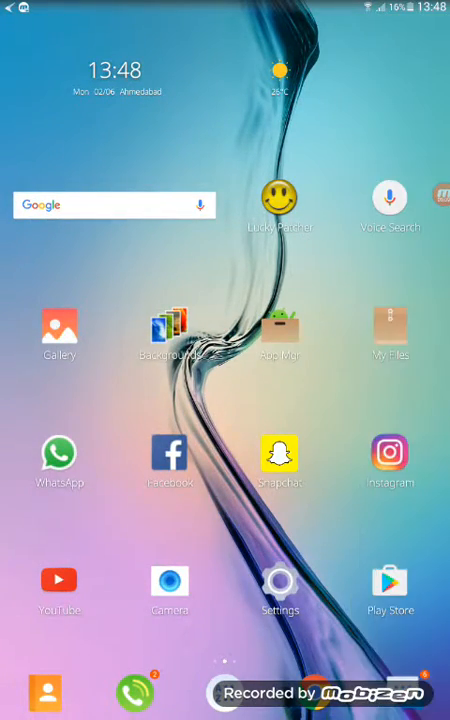
pyautogui.hscroll(-3)
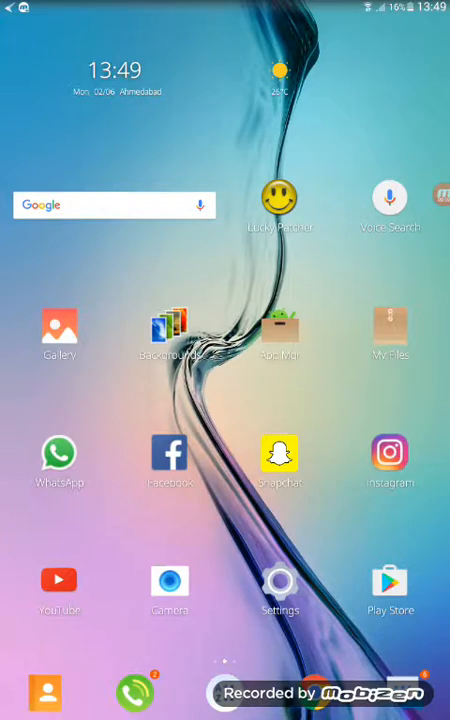
pyautogui.click(56, 316)
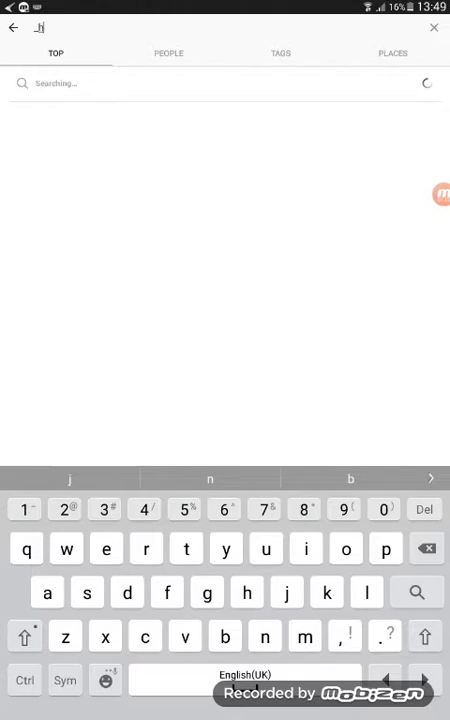
pyautogui.write('heart_')
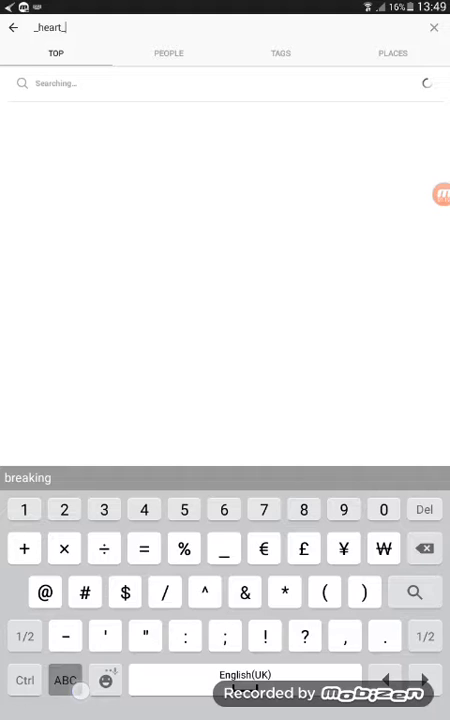
pyautogui.write('breaking_')
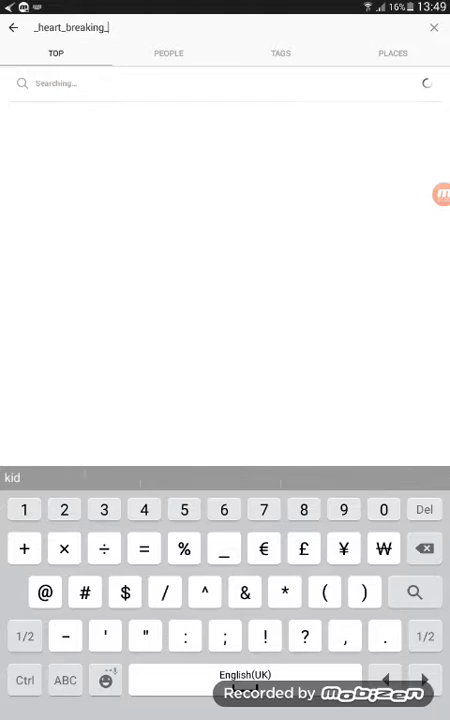
pyautogui.click(326, 594)
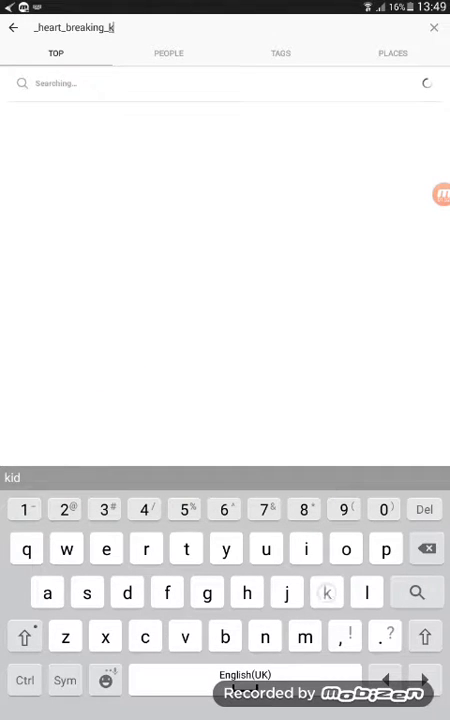
pyautogui.write('id_')
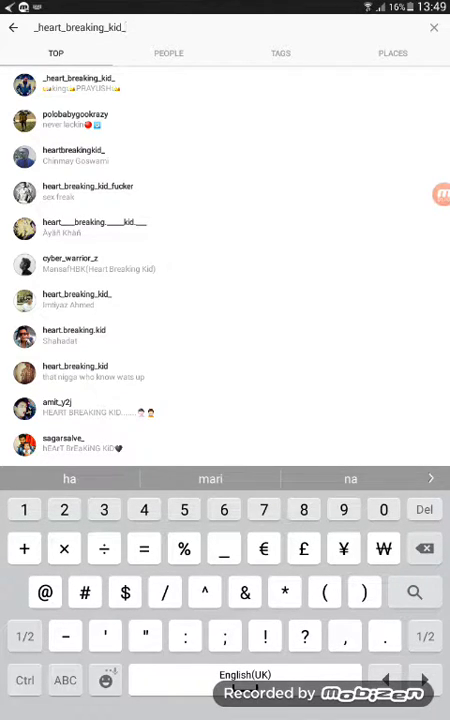
pyautogui.scroll(-3)
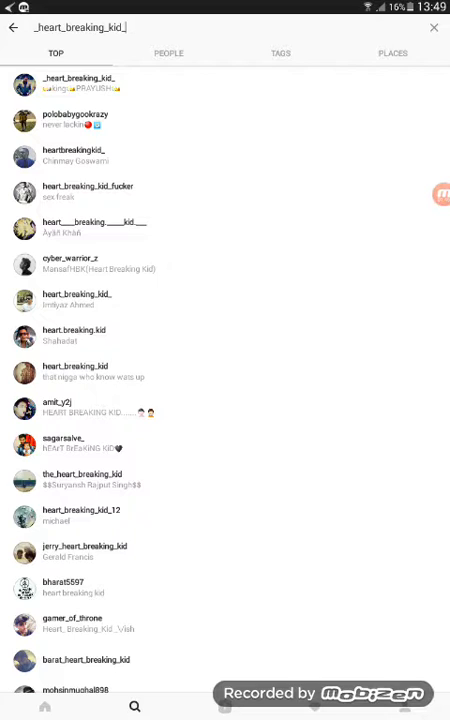
pyautogui.click(84, 82)
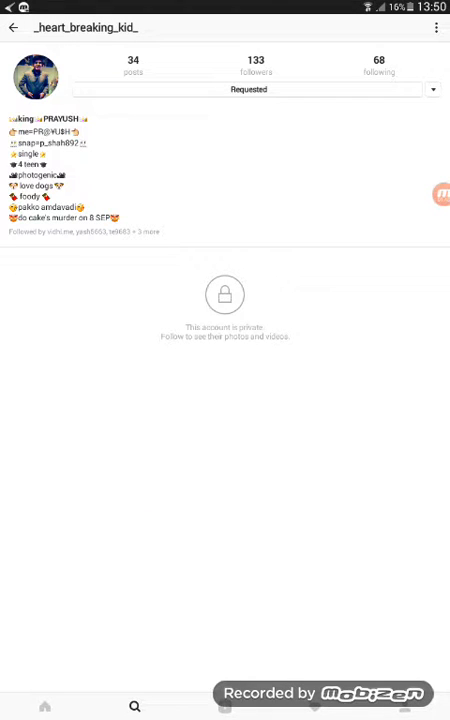
pyautogui.click(248, 92)
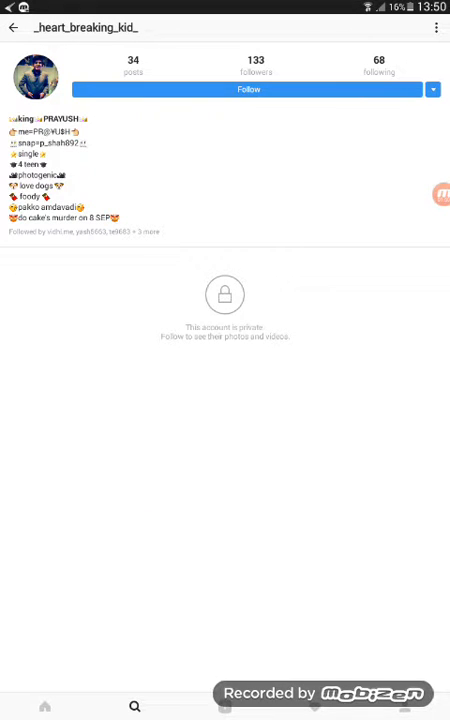
pyautogui.click(248, 92)
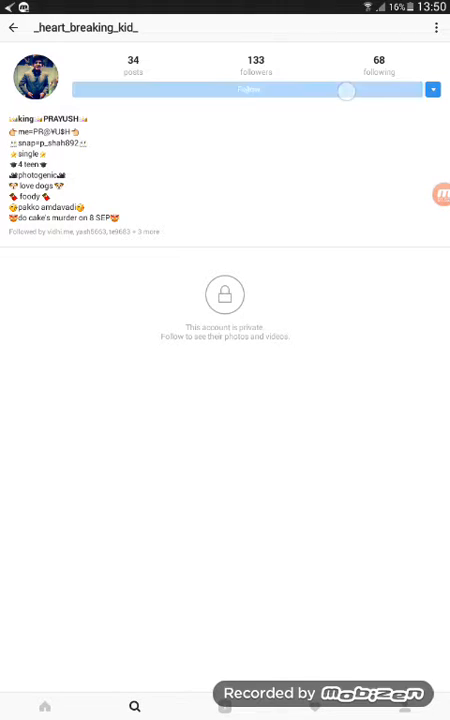
pyautogui.click(248, 90)
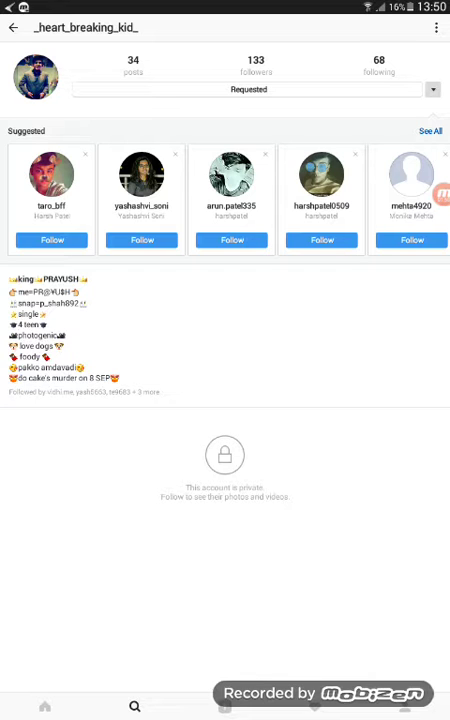
pyautogui.click(100, 30)
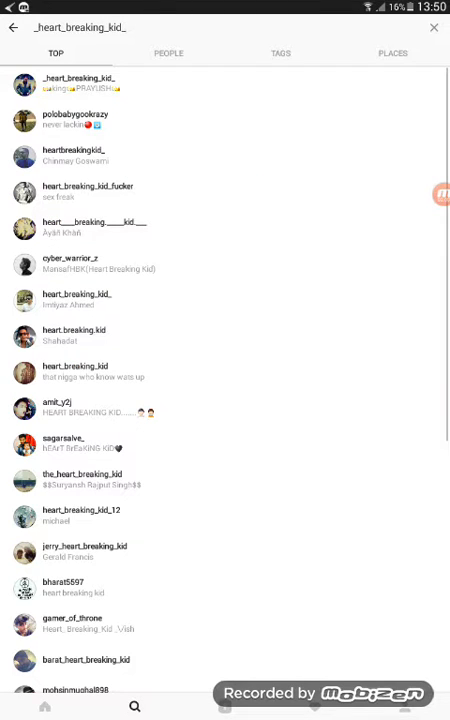